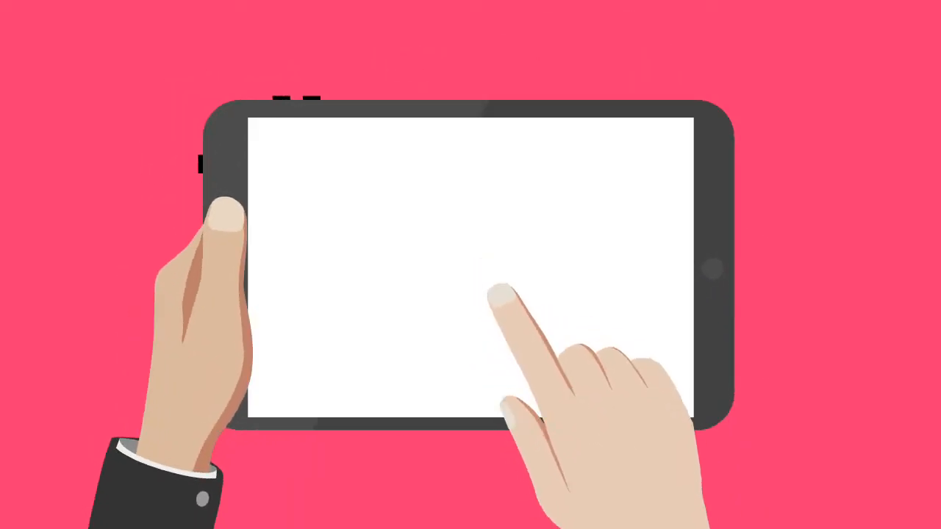
# - Set 'Approval is required for newly created products' to All vendors and save the premoderation settings
pyautogui.click(510, 309)
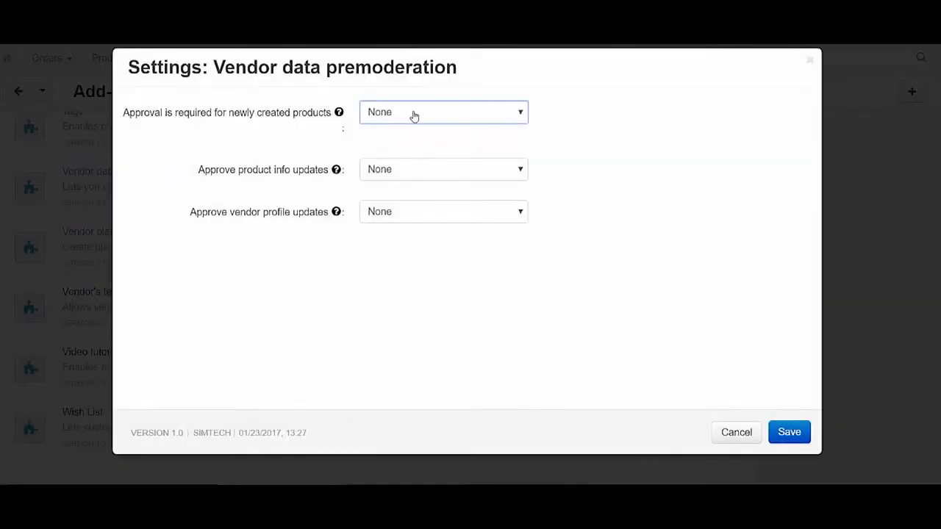
pyautogui.click(443, 112)
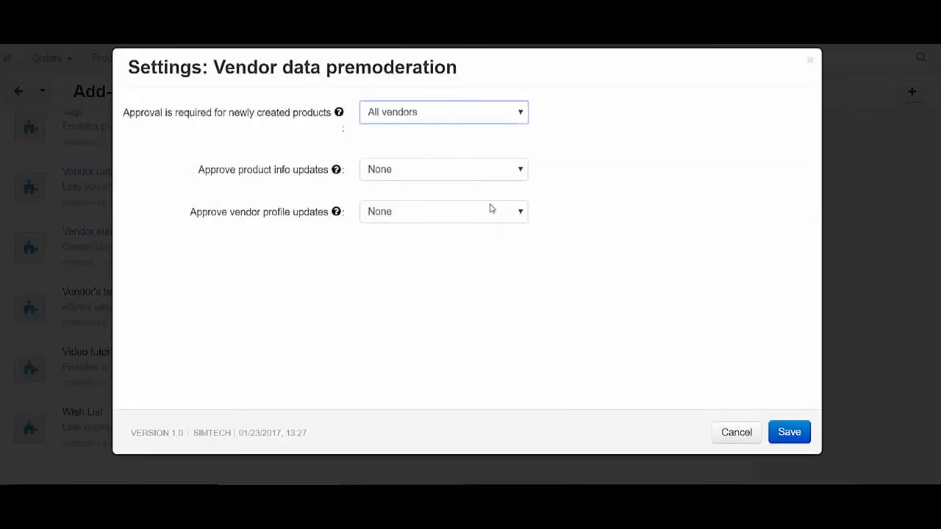
pyautogui.click(788, 432)
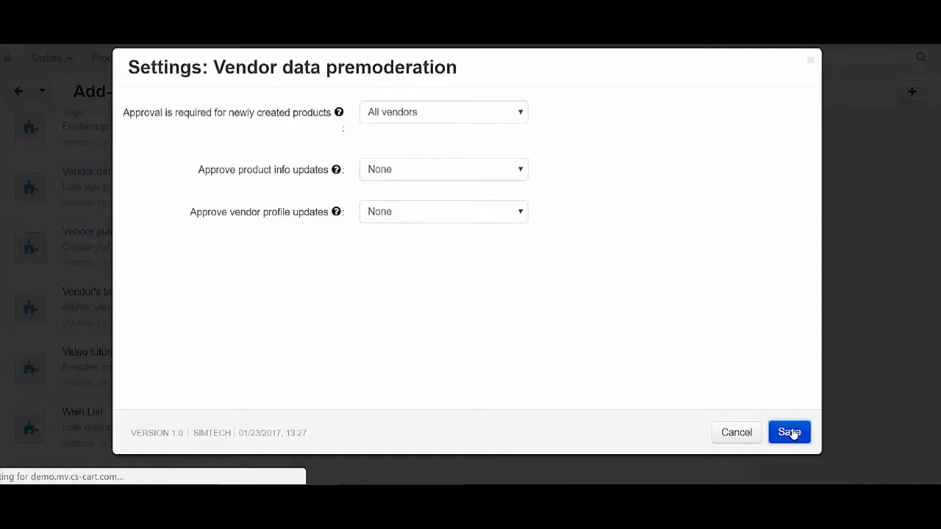
pyautogui.click(789, 432)
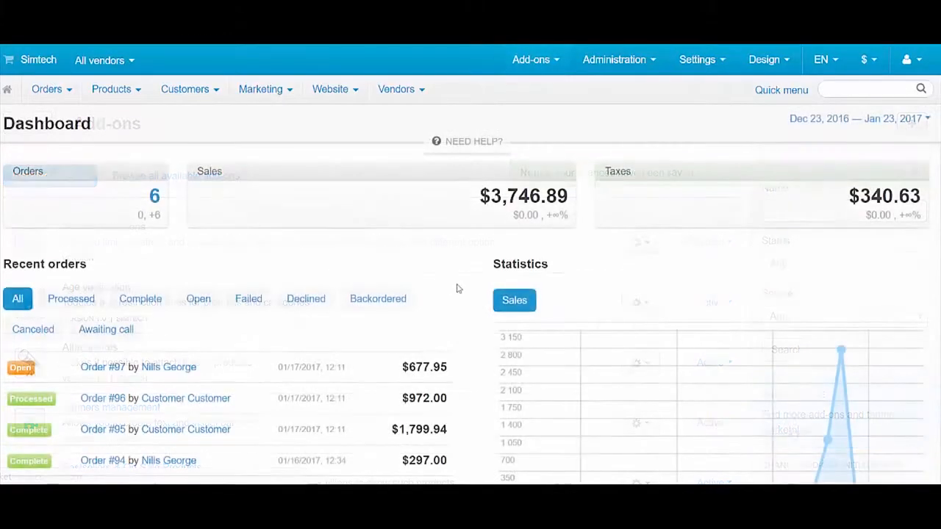
# - Check the product approval page, then open the storefront's Apply for a seller account form
pyautogui.click(396, 89)
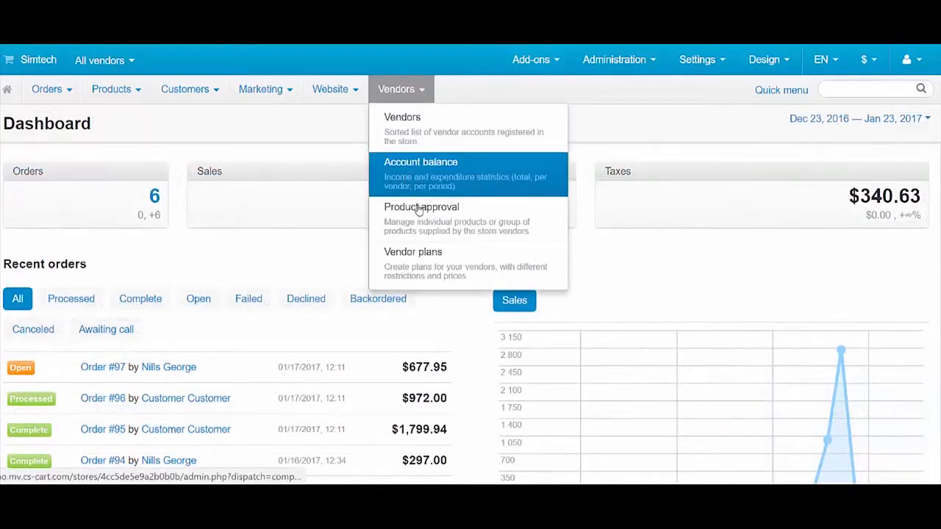
pyautogui.click(413, 251)
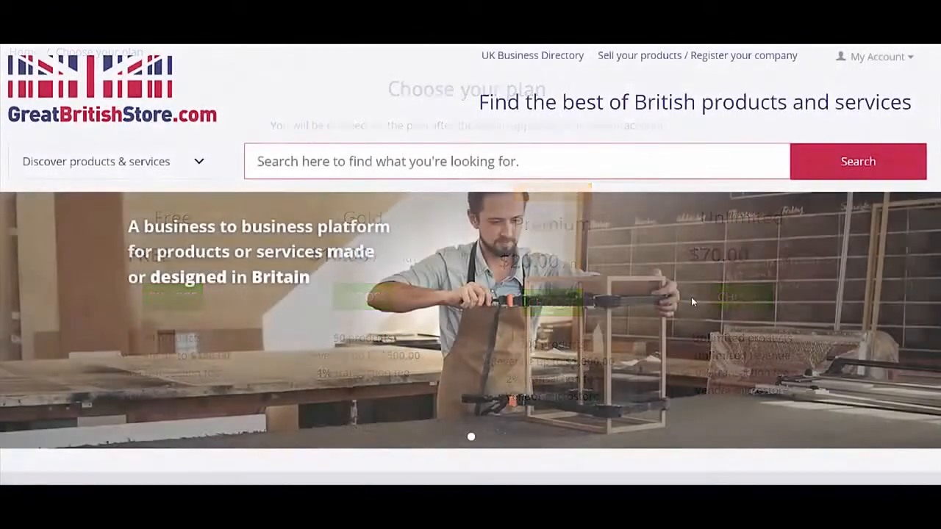
pyautogui.click(874, 56)
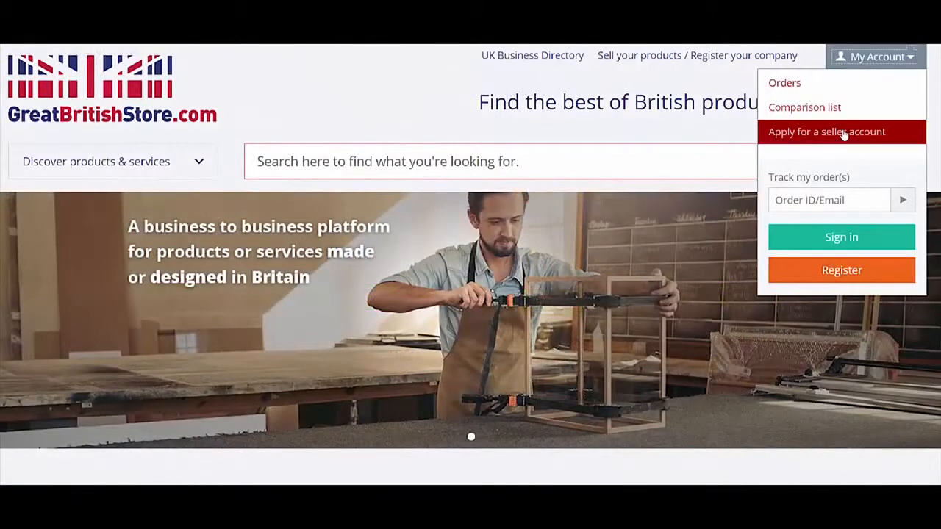
pyautogui.click(826, 131)
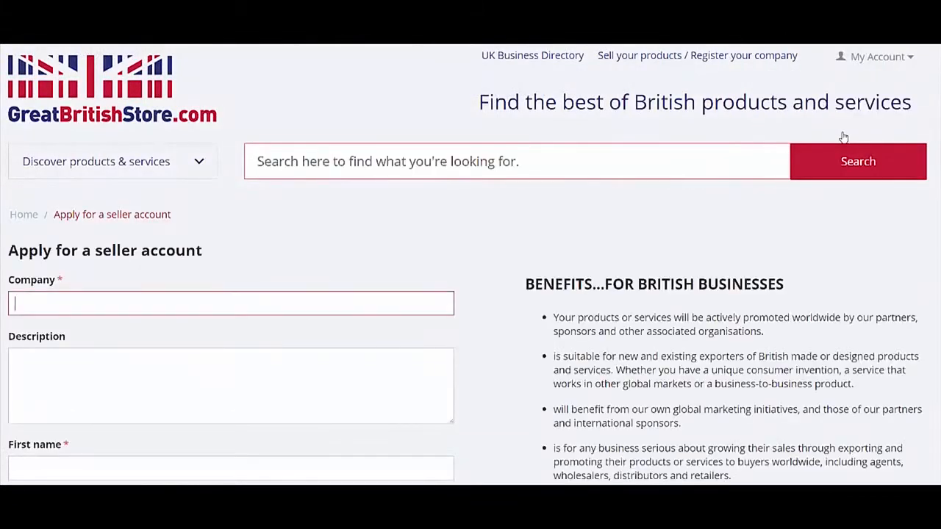